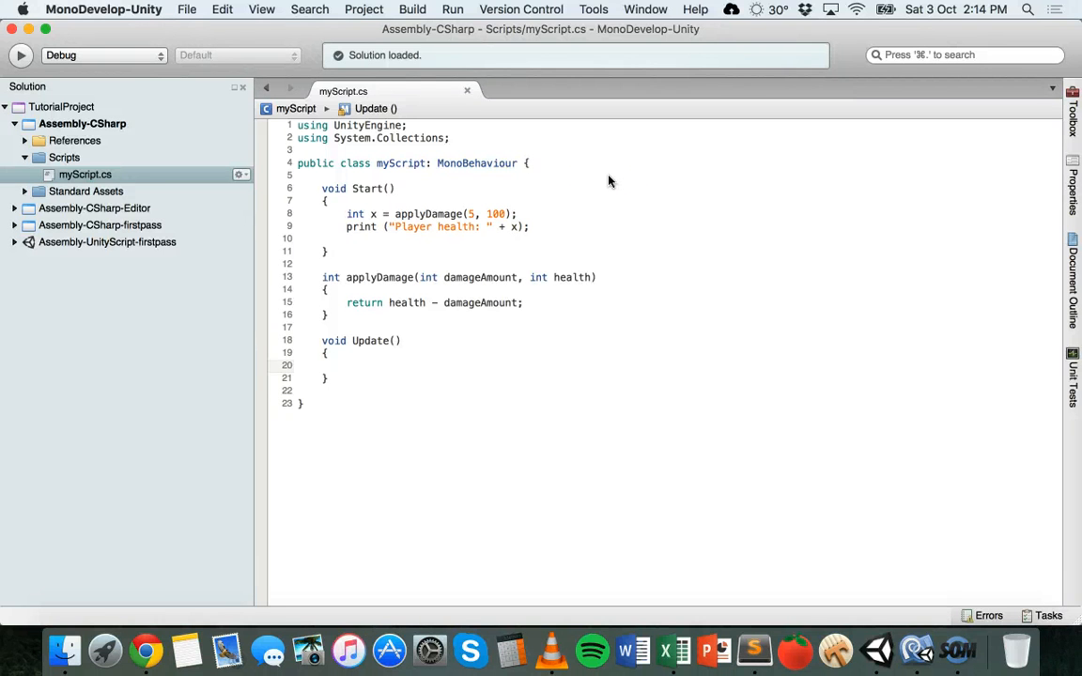
Select the myScript asset in the Unity Project panel to show its code preview.
left_click(325, 364)
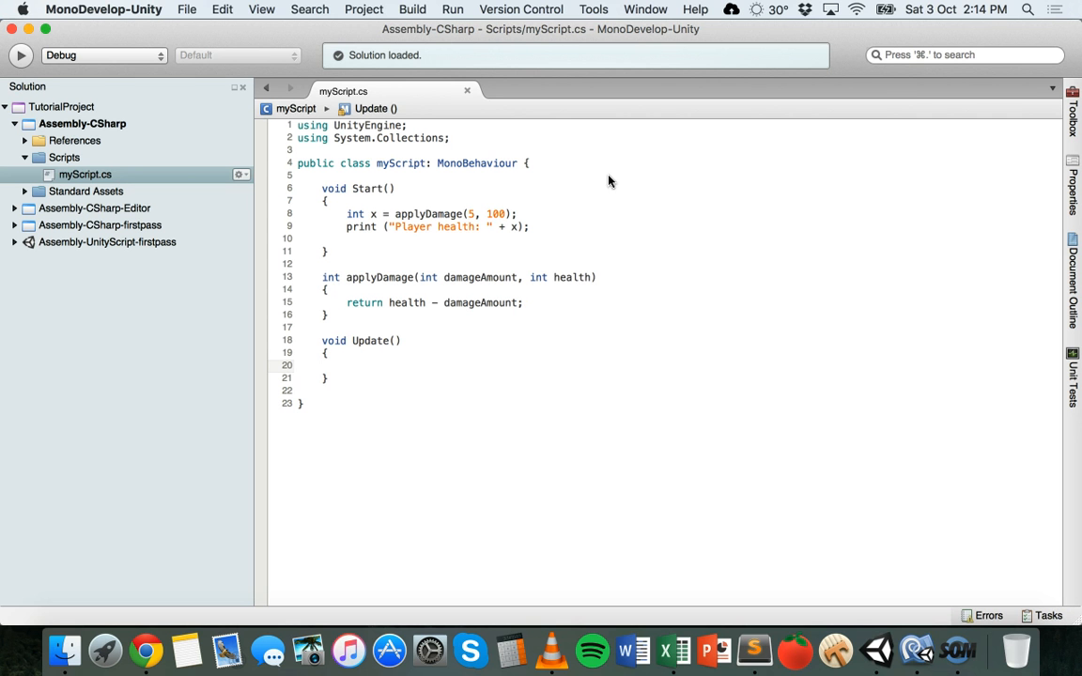
mouse_move(586, 327)
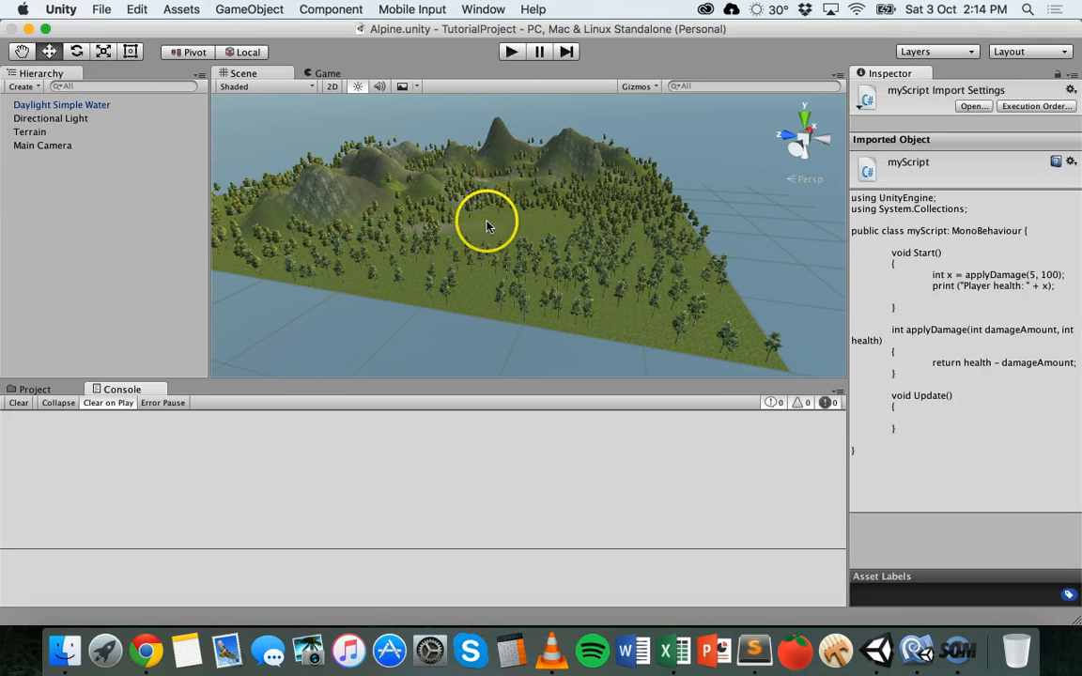
Select Main Camera in the Hierarchy to reveal its My Script component.
left_click(41, 145)
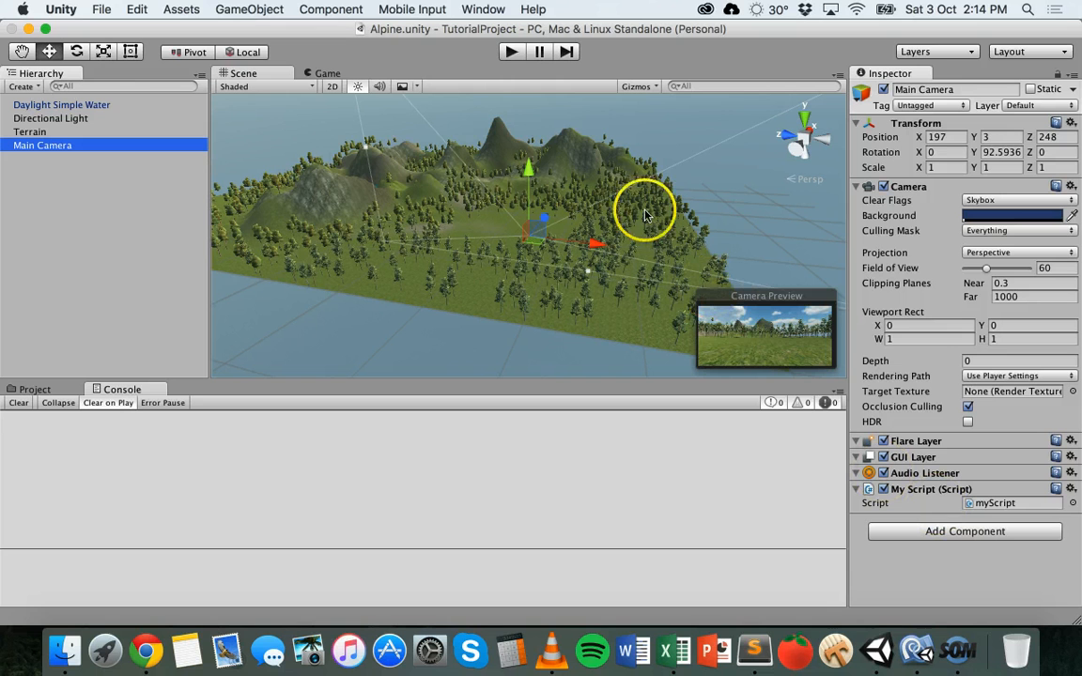
mouse_move(853, 429)
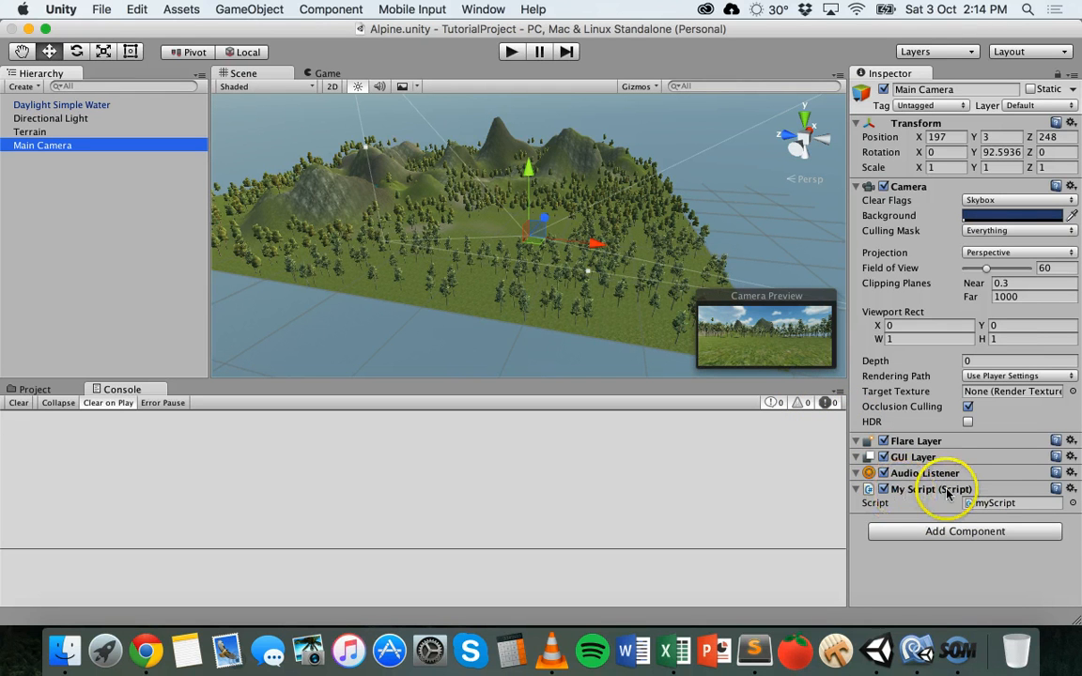
mouse_move(936, 573)
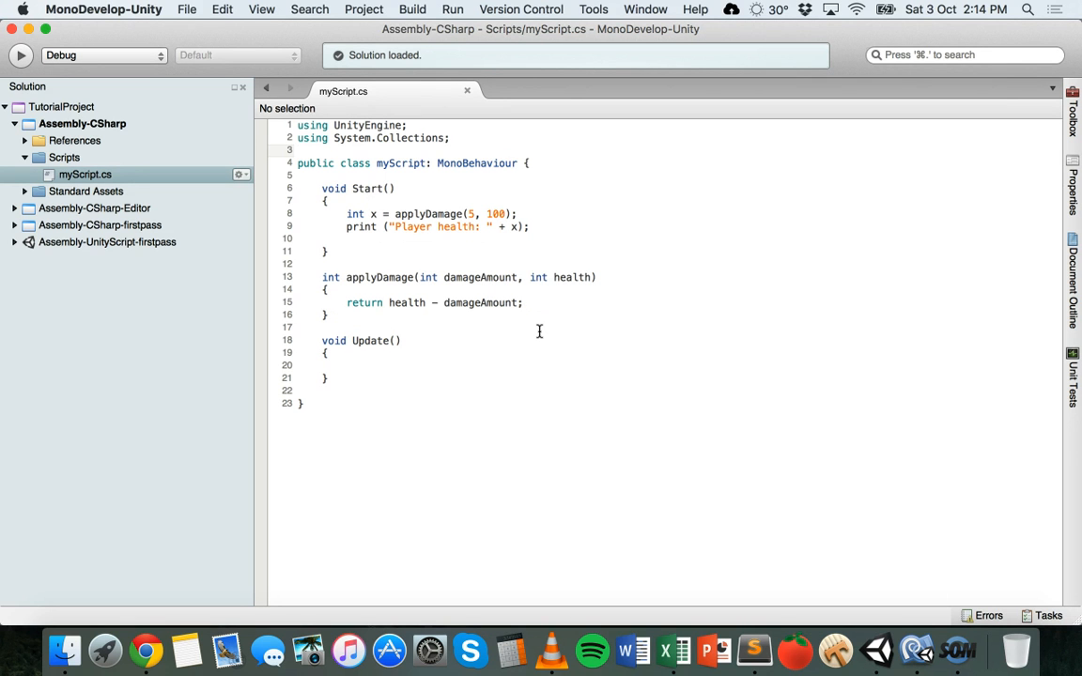
left_click(299, 151)
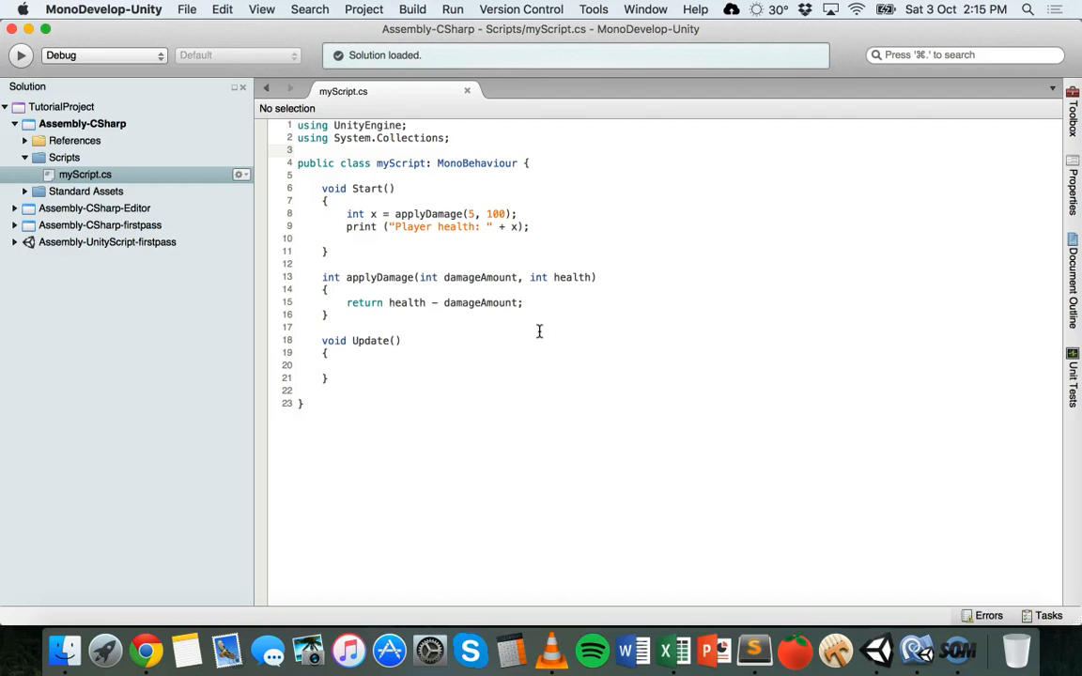
left_click(299, 151)
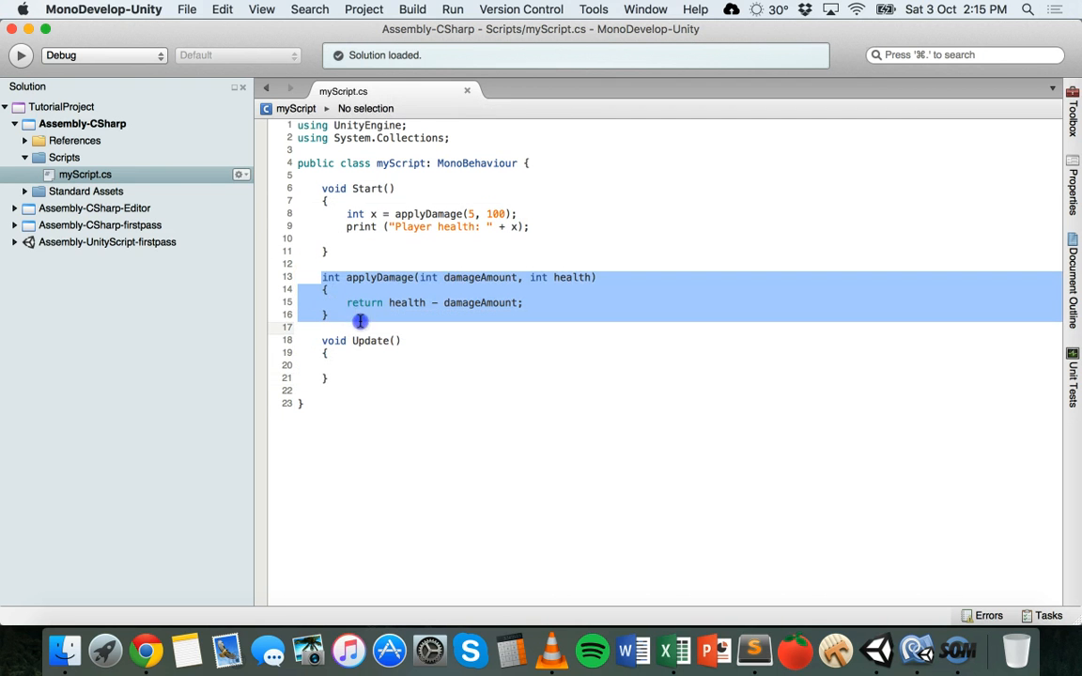
mouse_move(385, 161)
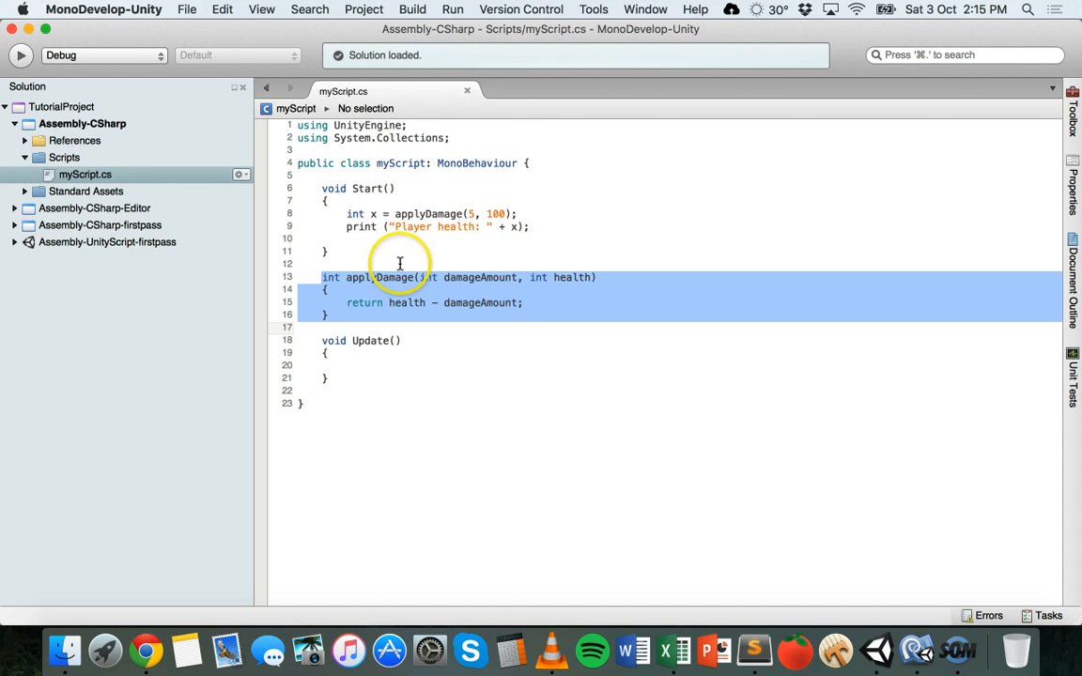
left_click(379, 278)
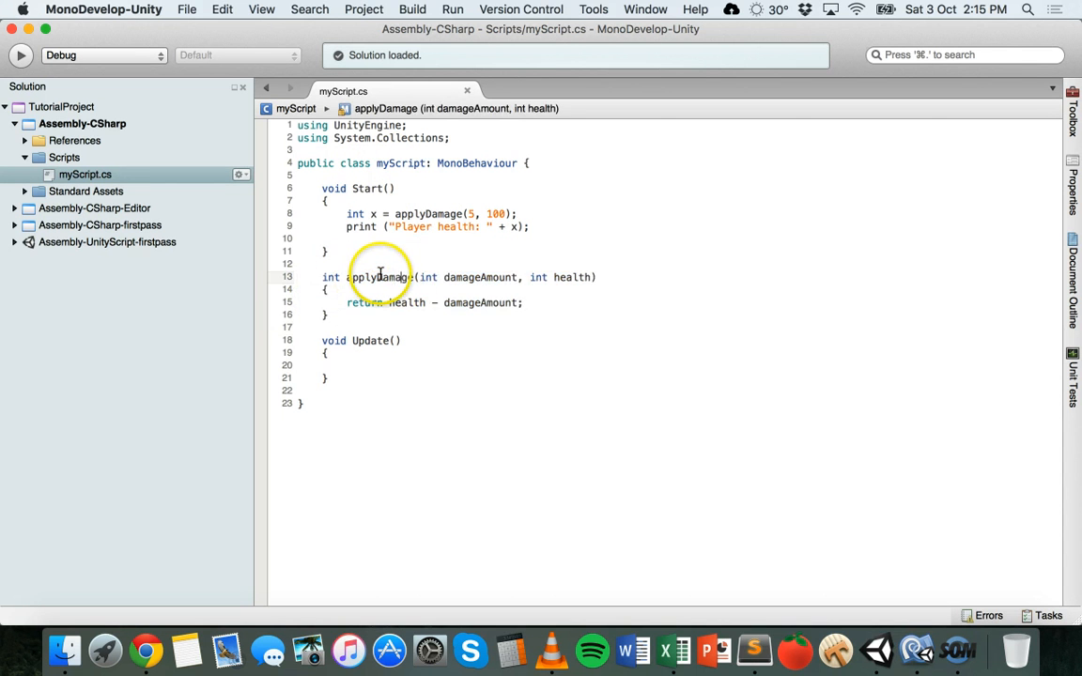
double_click(380, 278)
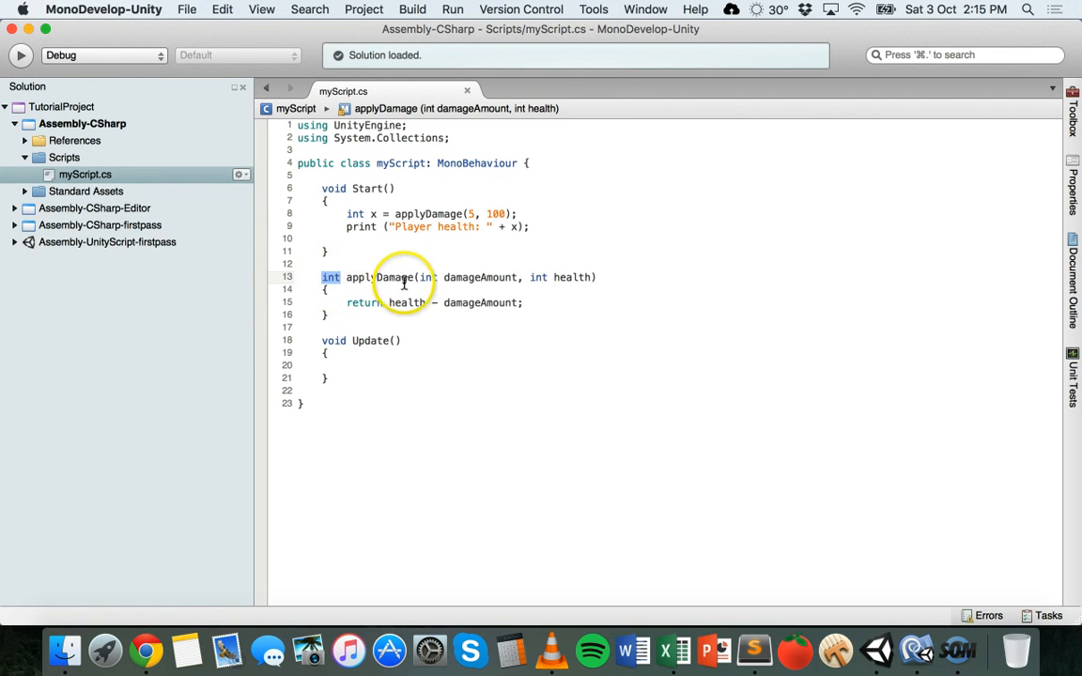
mouse_move(530, 274)
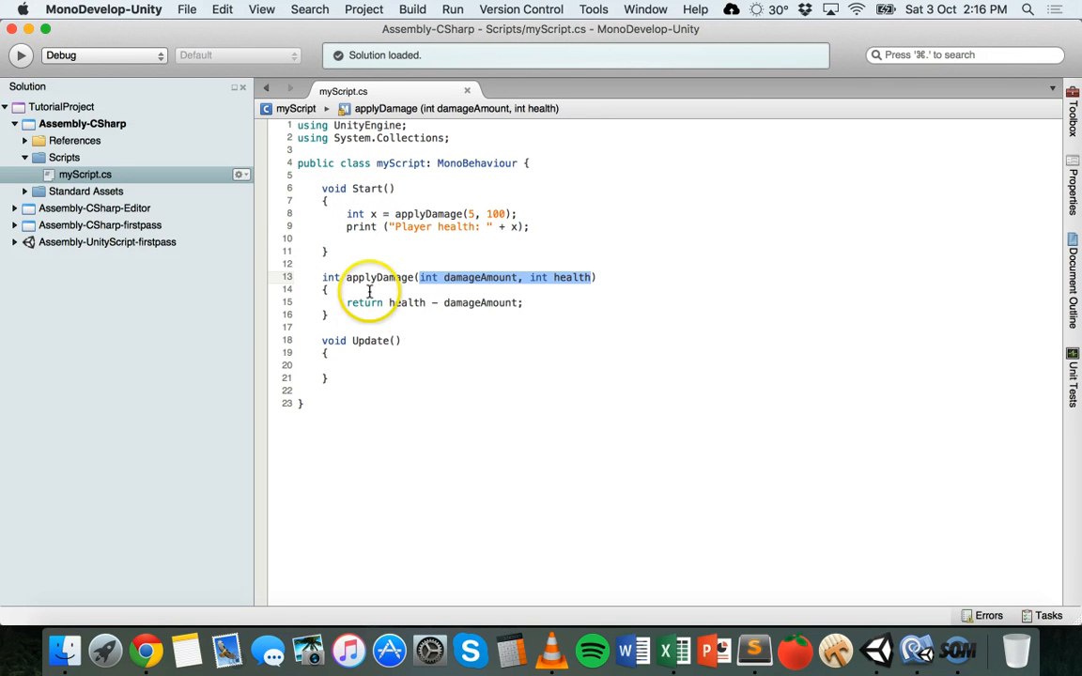
mouse_move(380, 187)
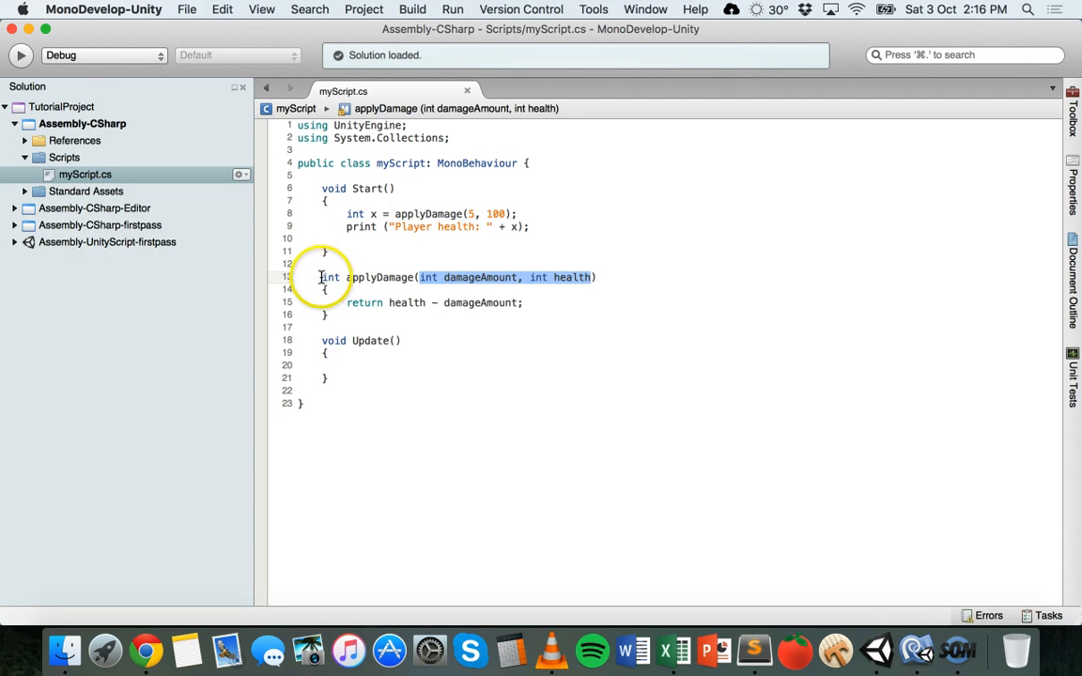
left_click(324, 278)
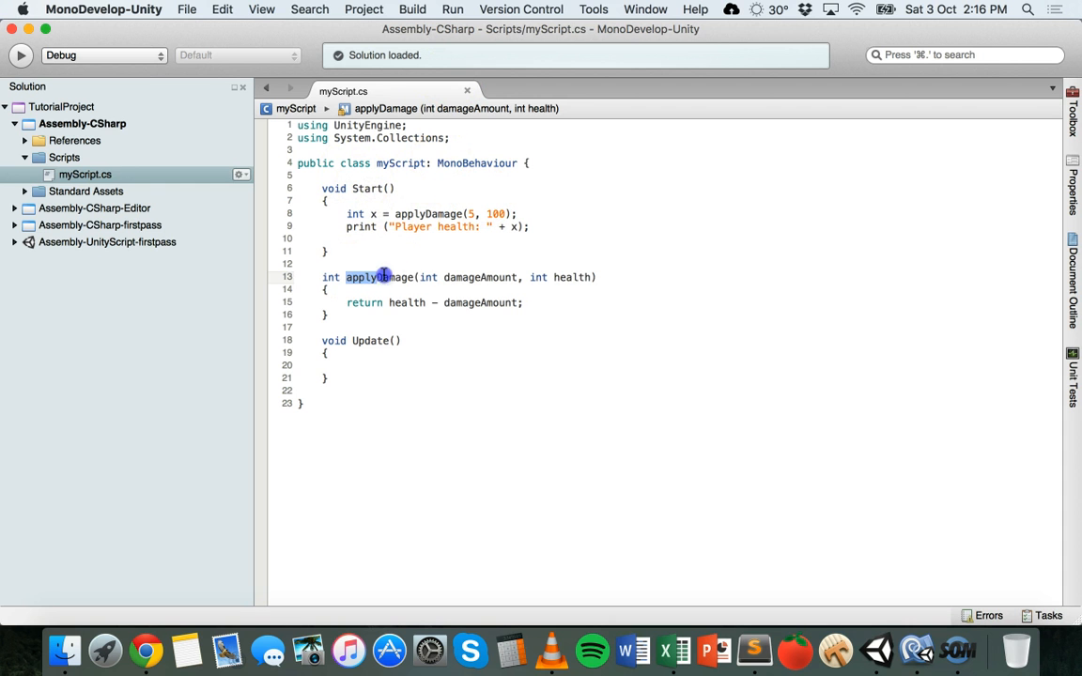
double_click(380, 278)
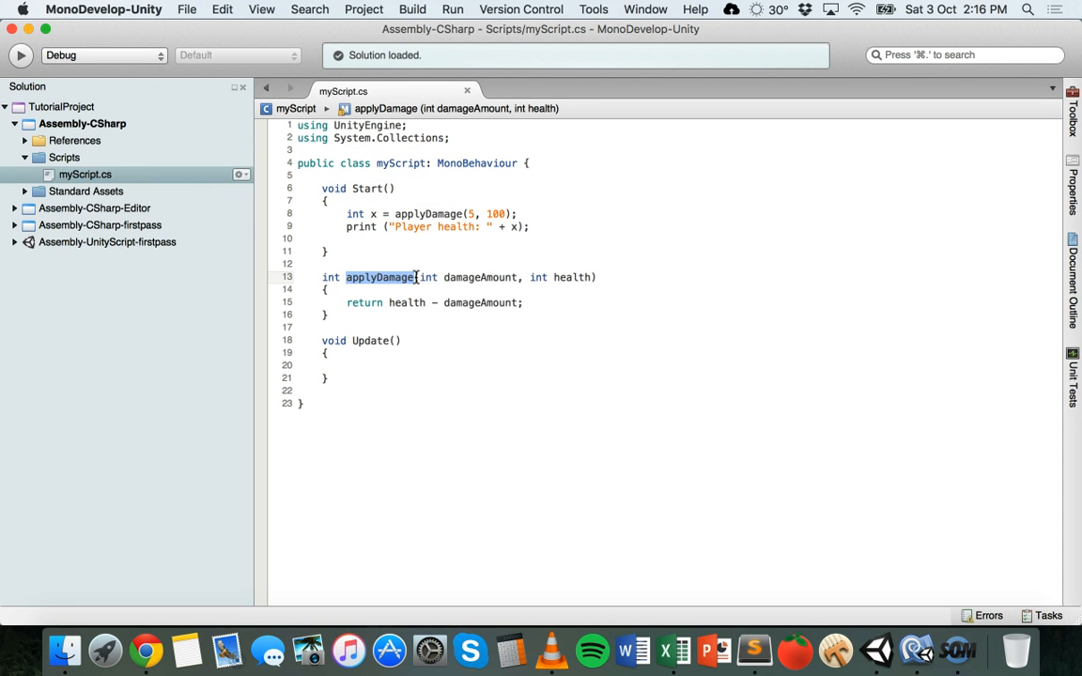
mouse_move(489, 276)
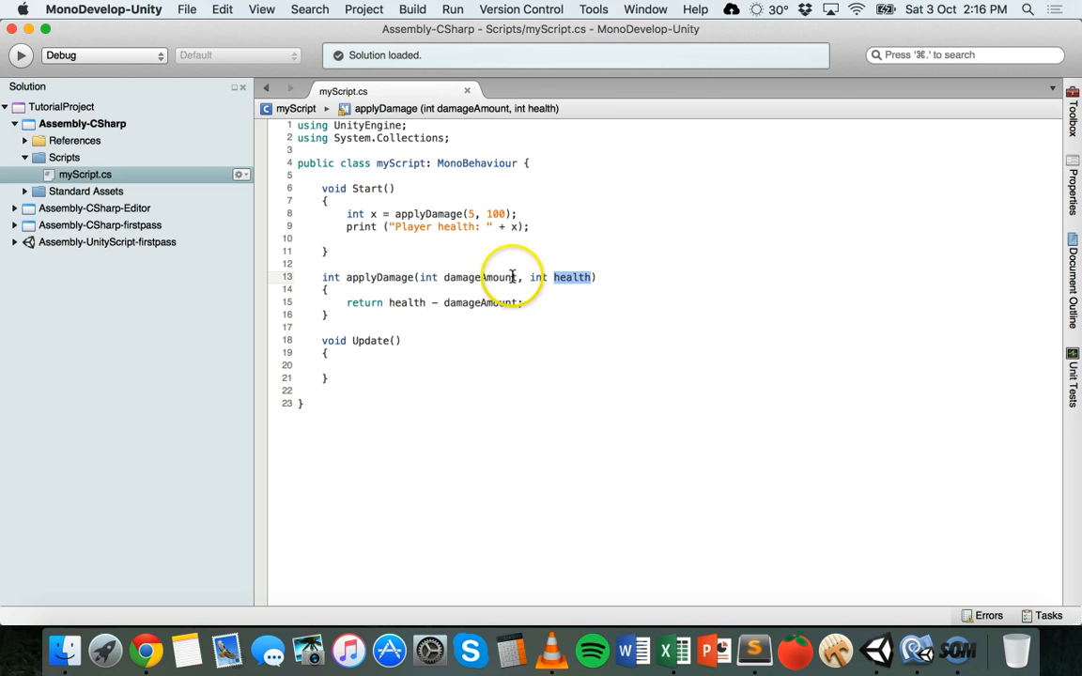
mouse_move(428, 278)
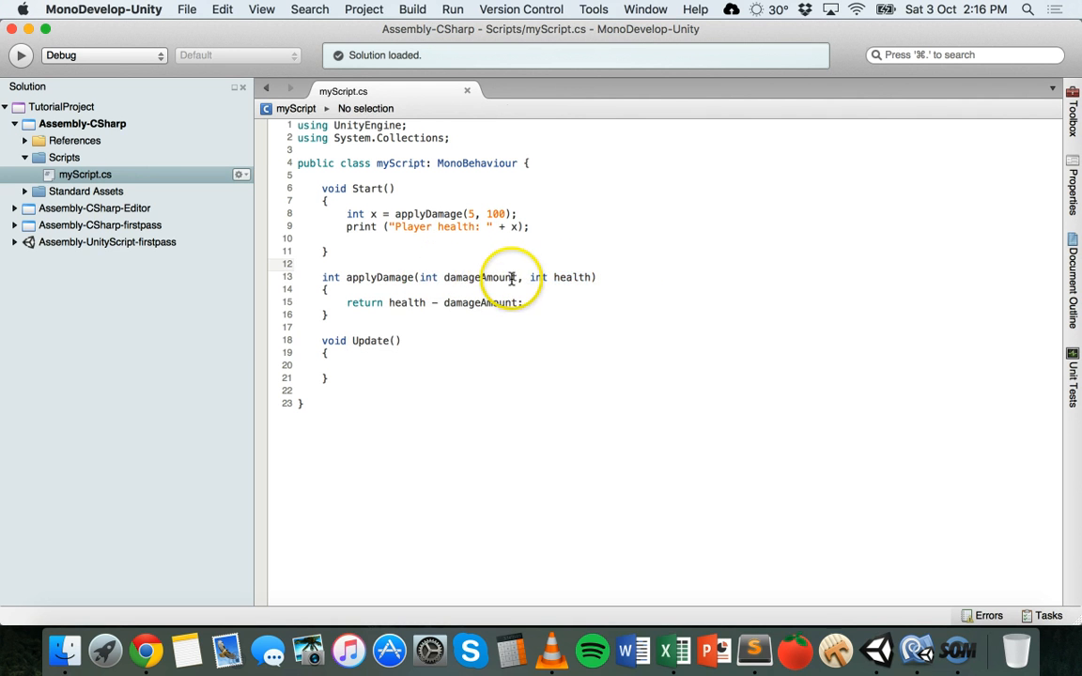
double_click(571, 278)
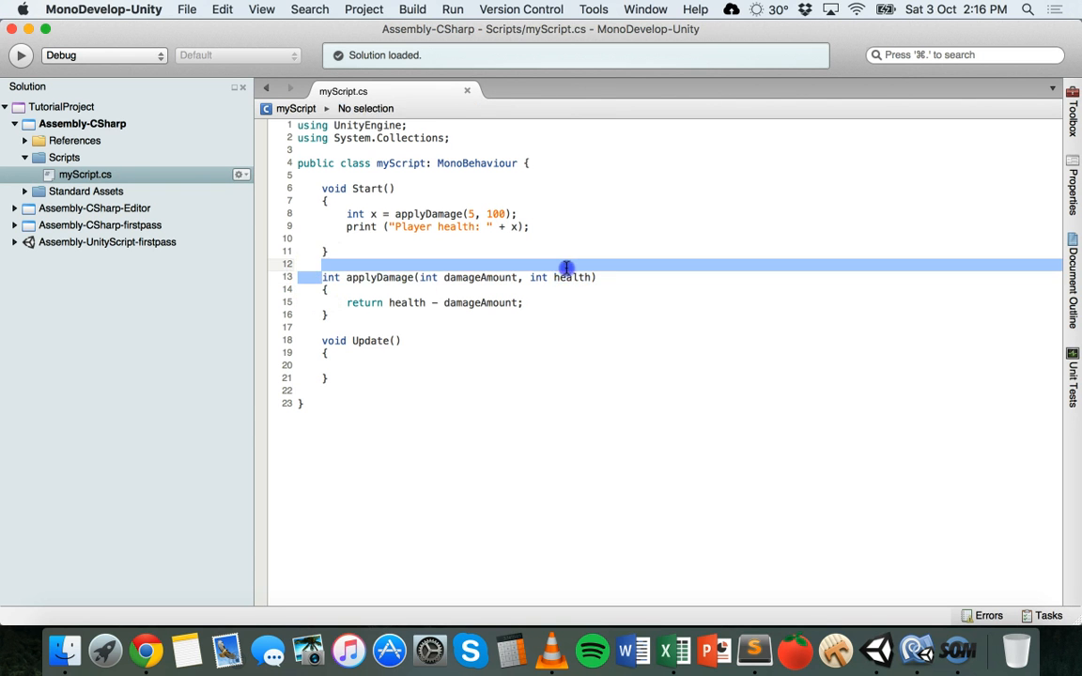
left_click(376, 278)
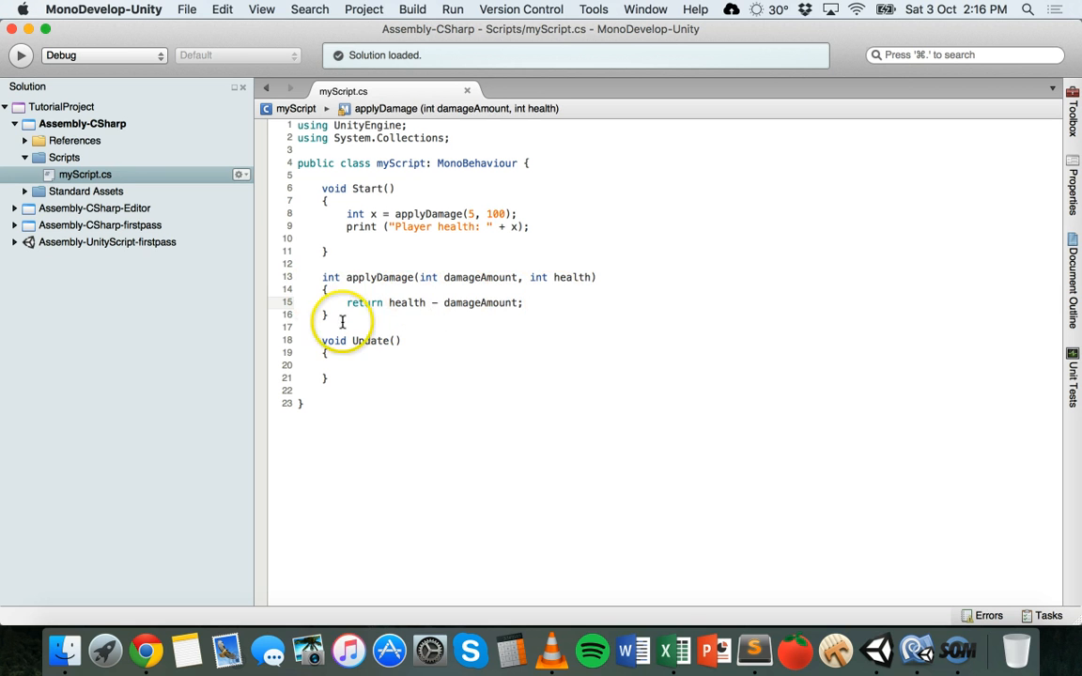
mouse_move(365, 302)
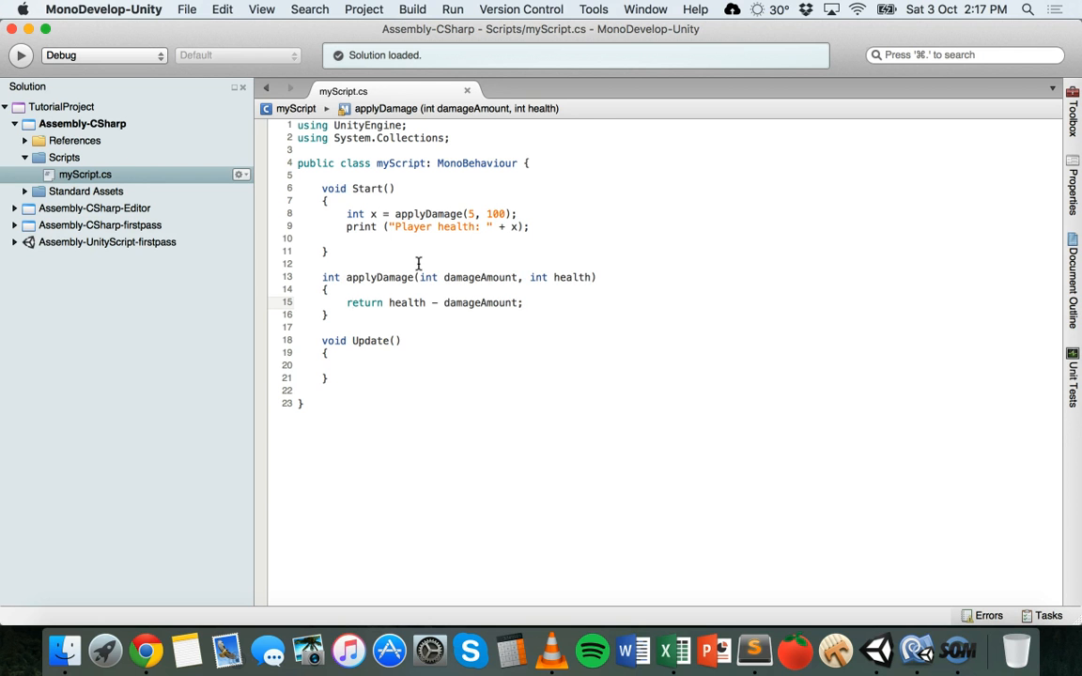
left_click(349, 303)
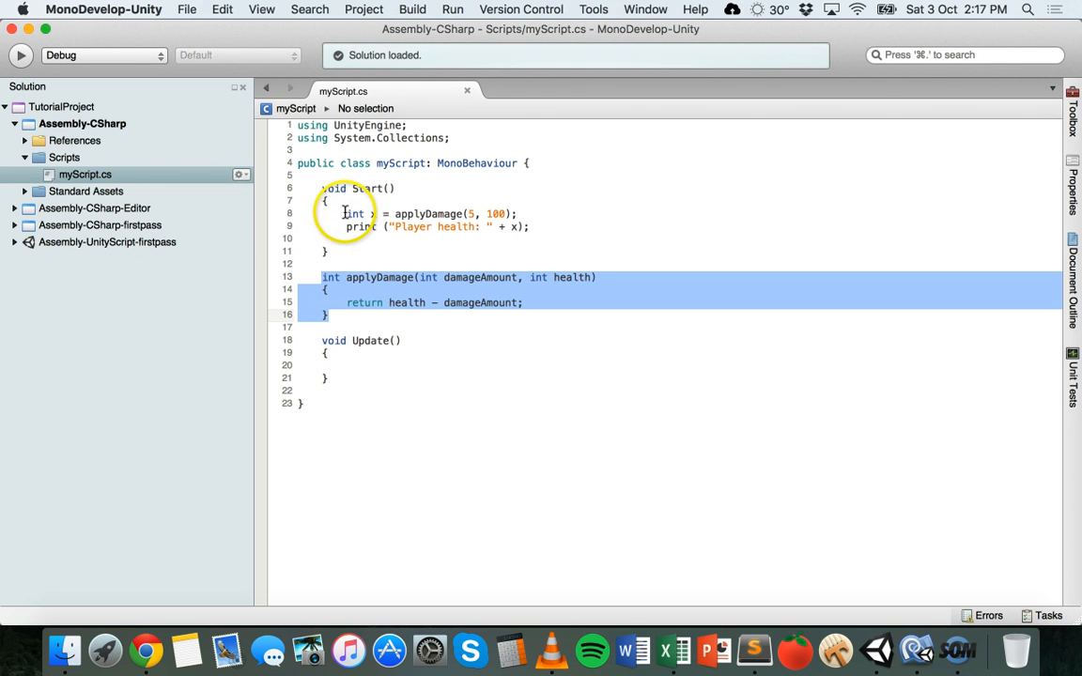
left_click(560, 230)
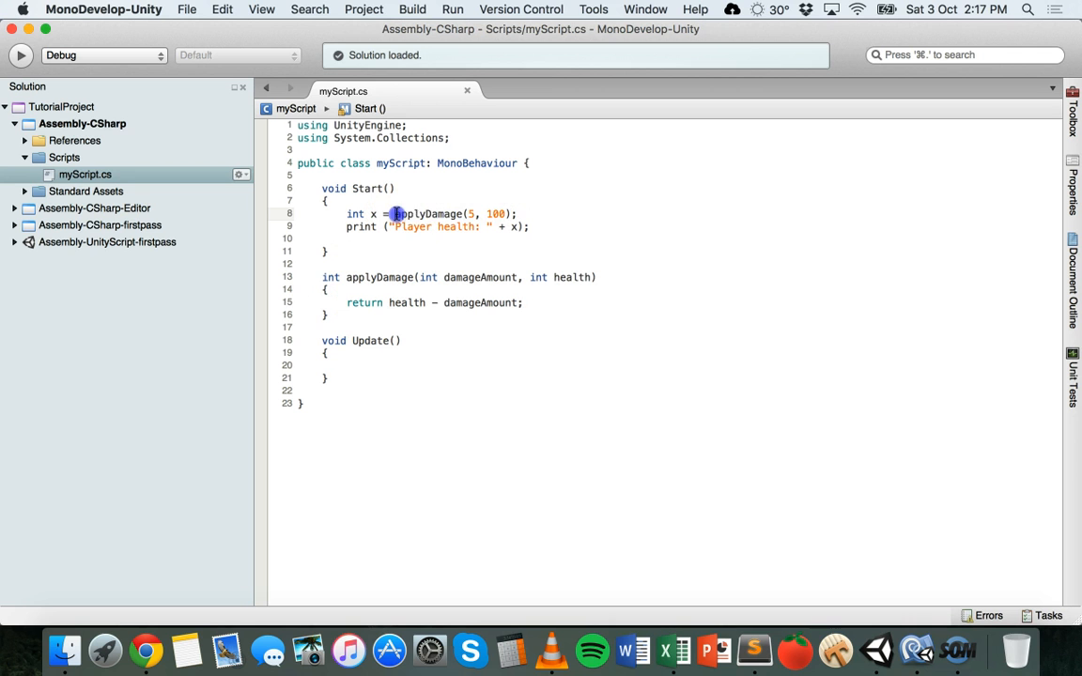
double_click(428, 214)
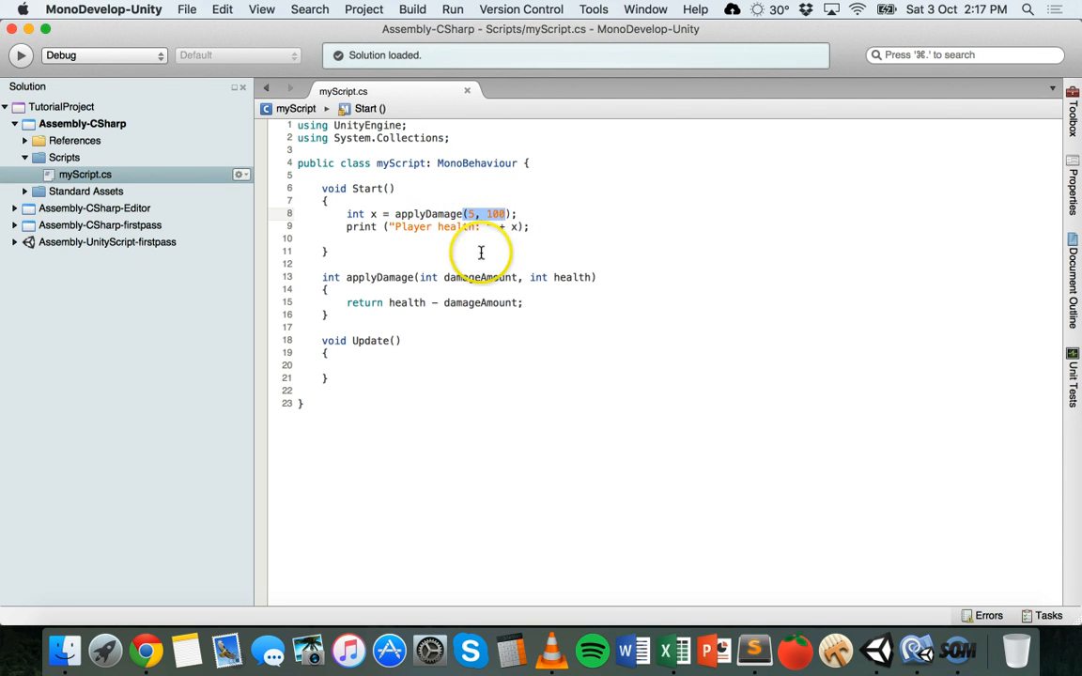
double_click(481, 278)
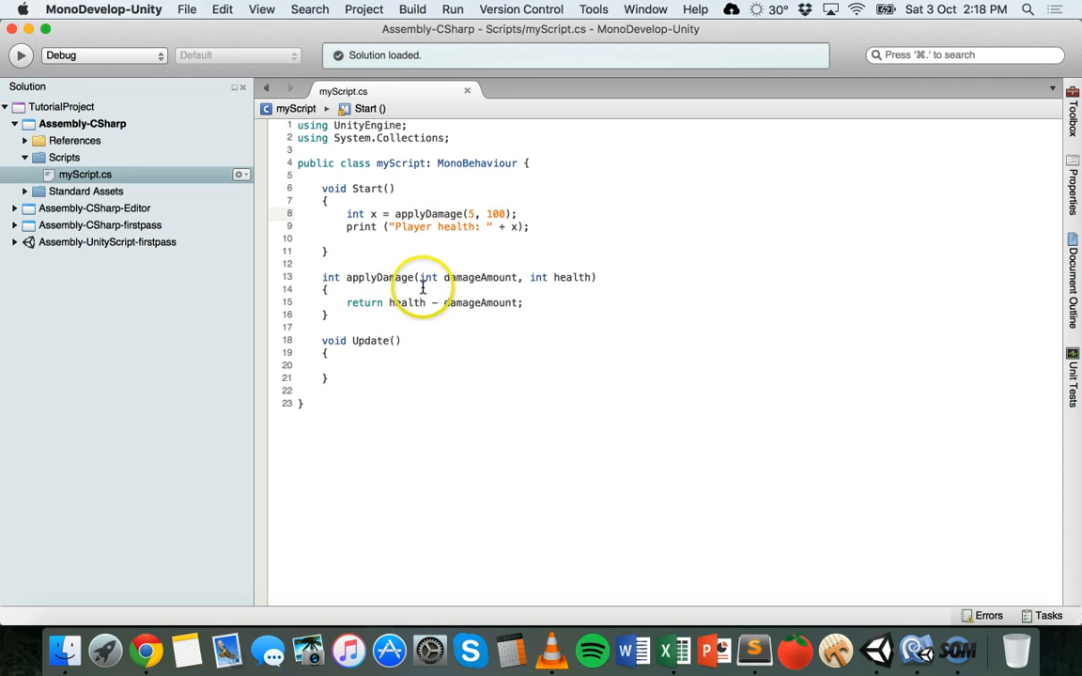
double_click(407, 302)
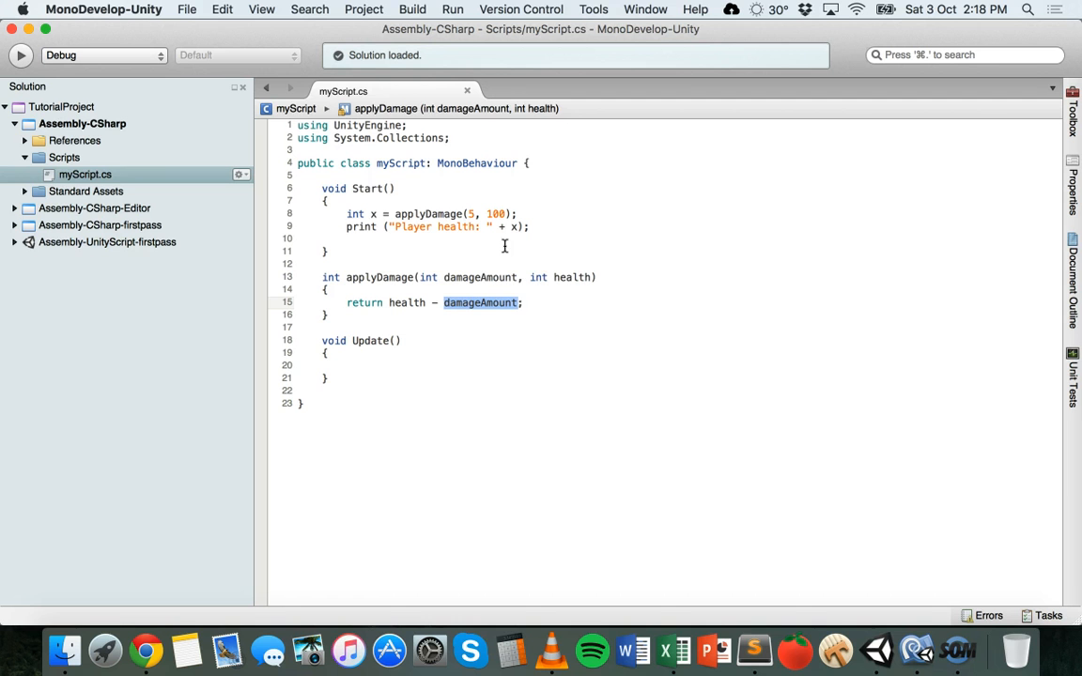
left_click(431, 222)
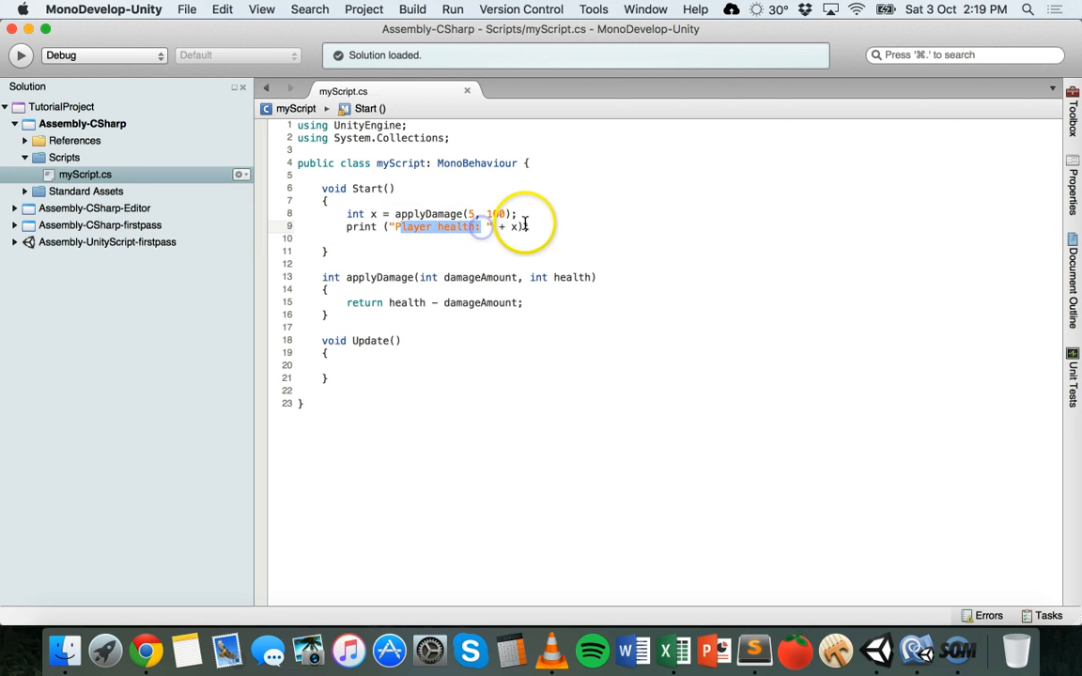
left_click(529, 225)
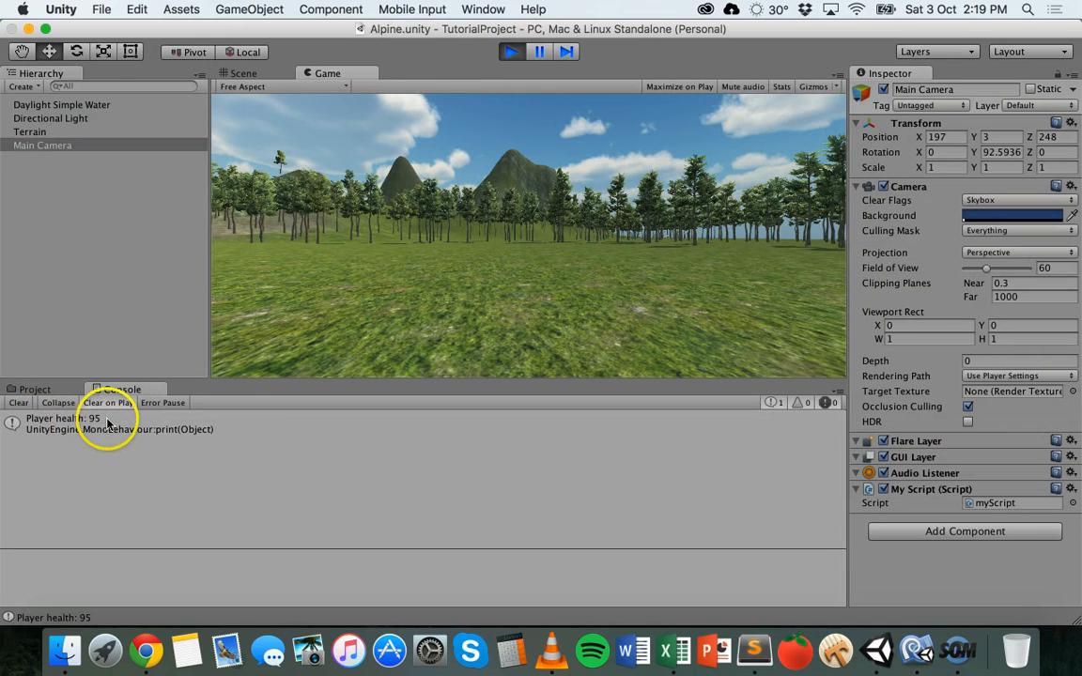
mouse_move(498, 421)
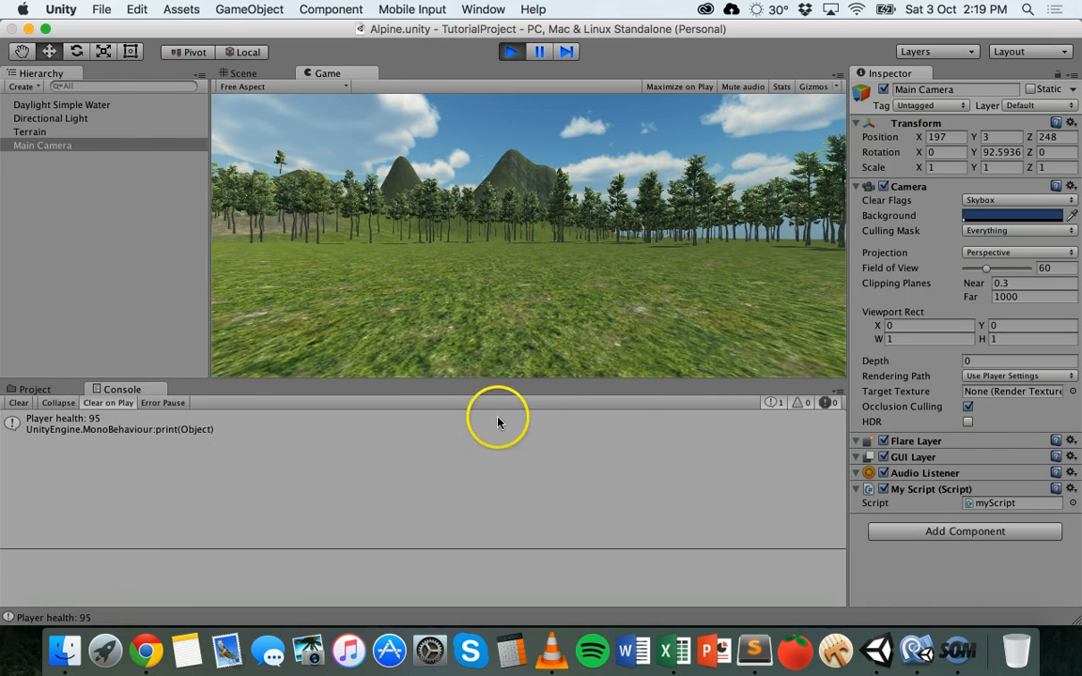
mouse_move(898, 648)
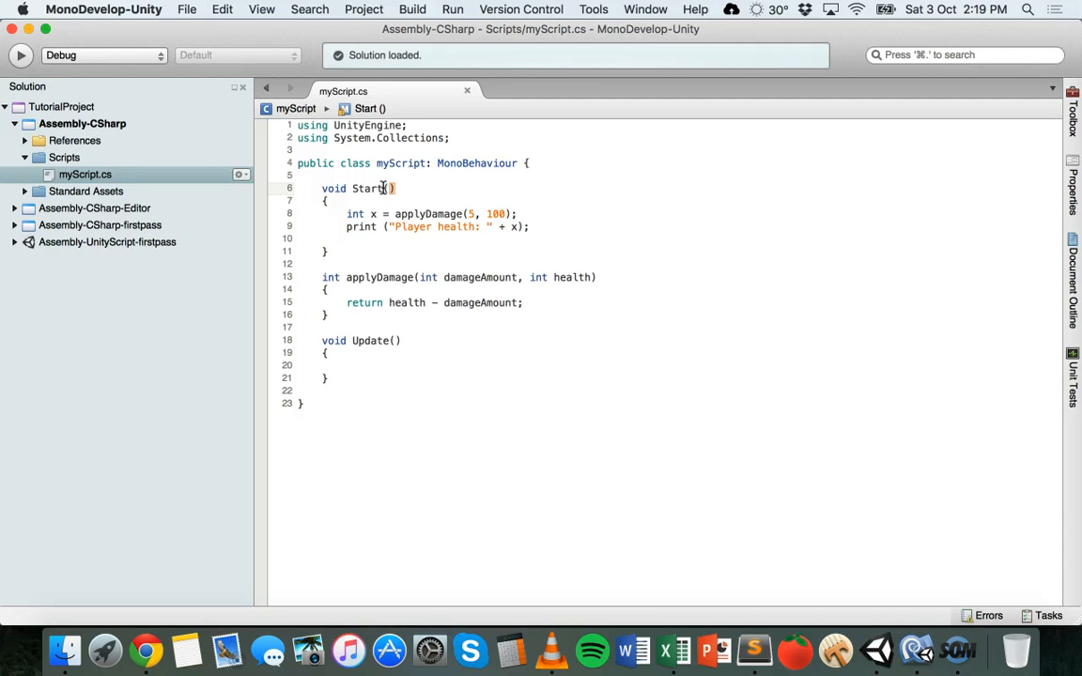
mouse_move(395, 278)
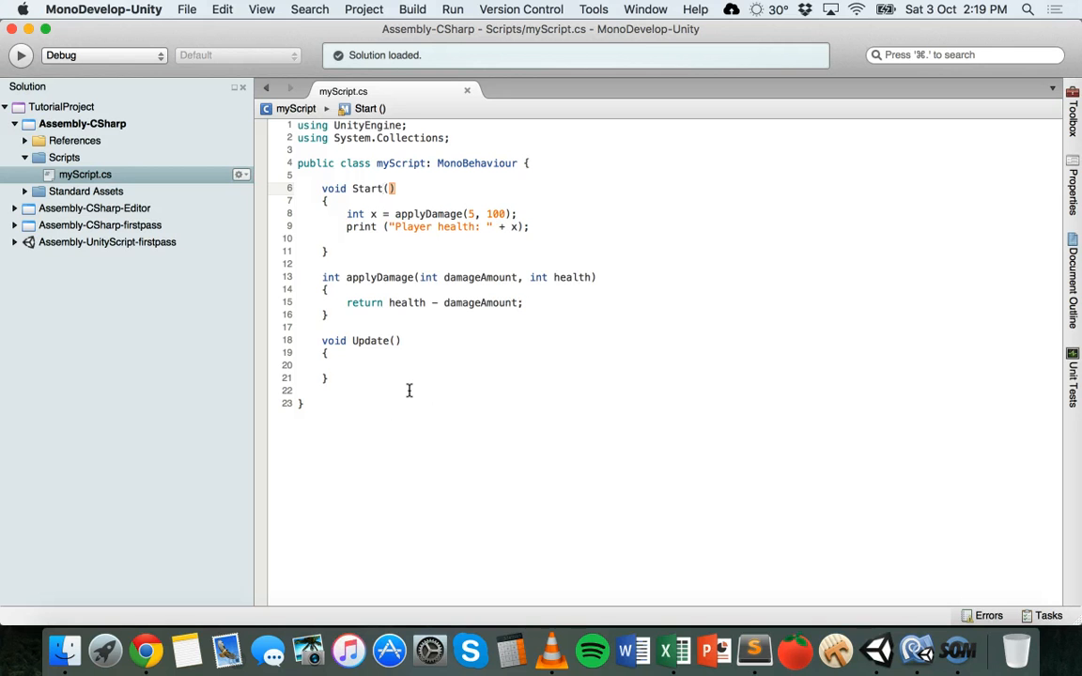
double_click(411, 278)
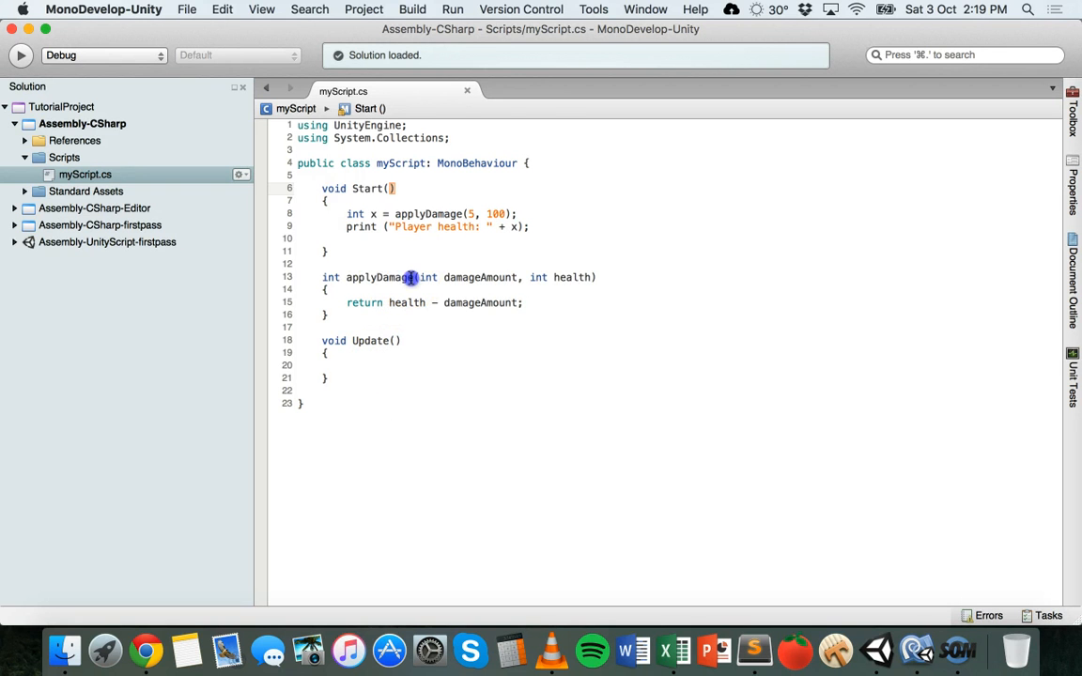
double_click(380, 278)
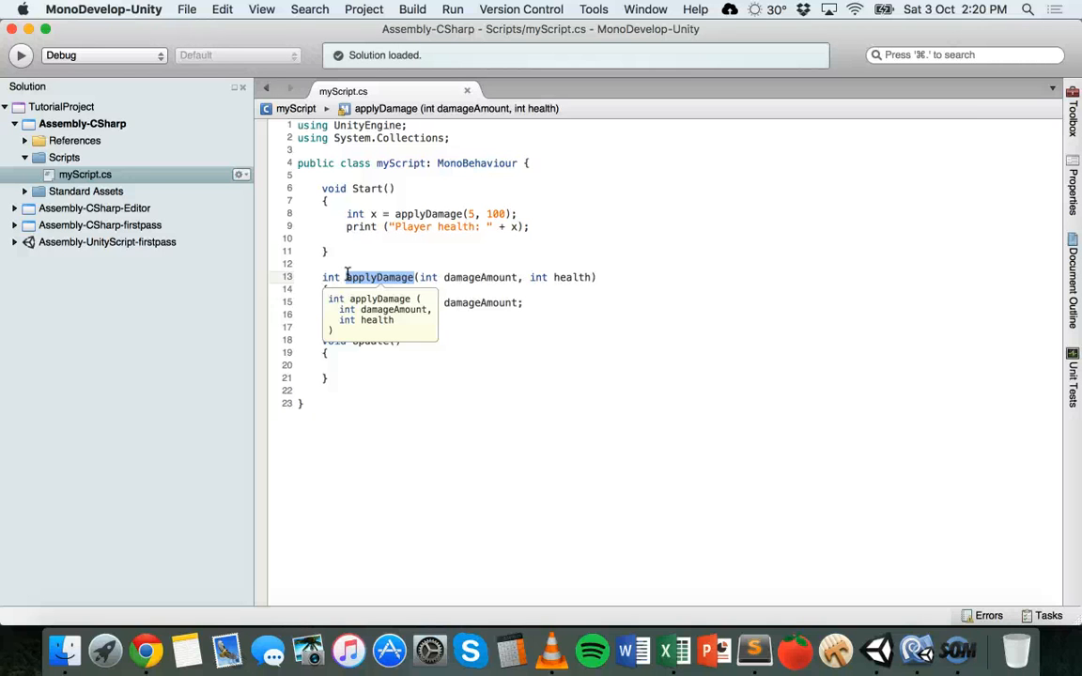
type("return health - damageAmount;")
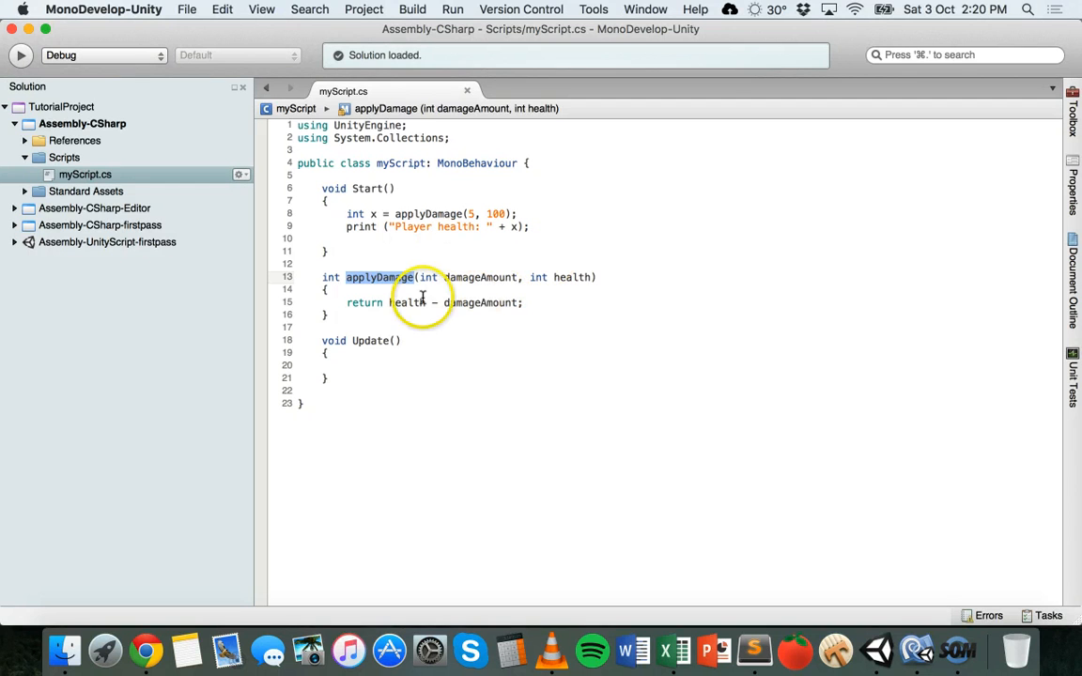
left_click(822, 229)
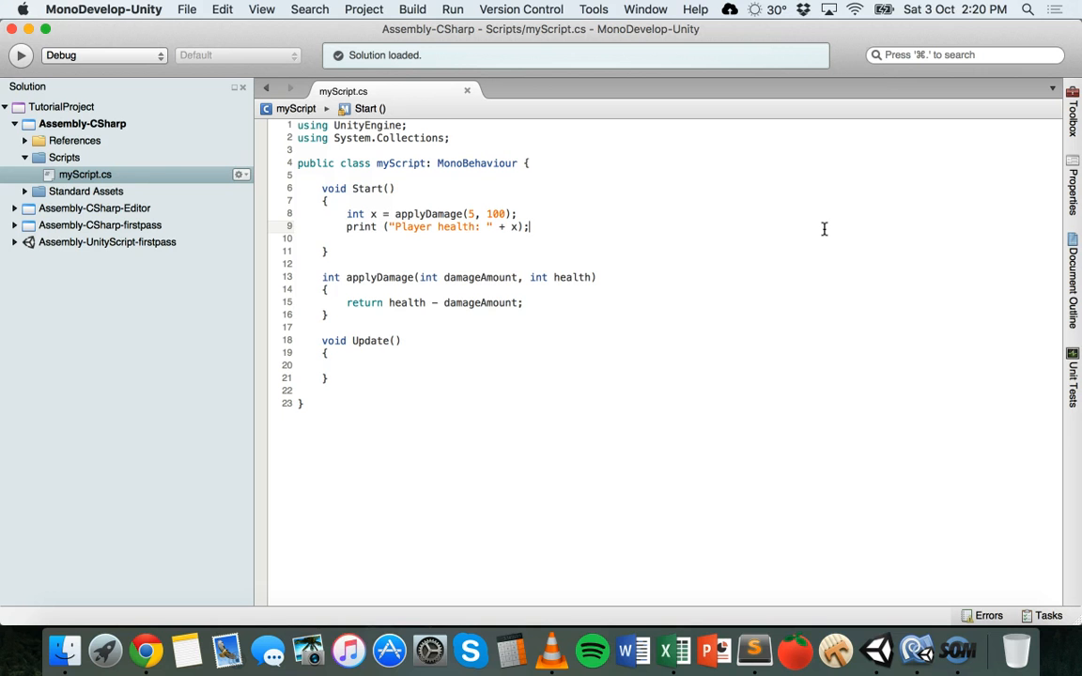
mouse_move(860, 109)
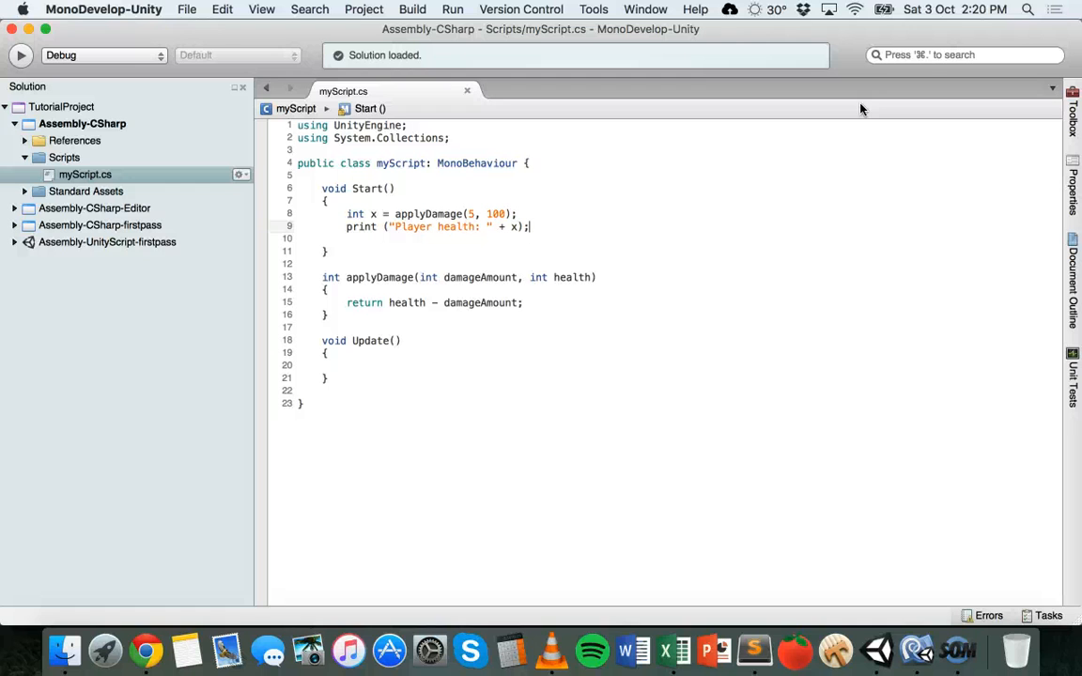
mouse_move(966, 444)
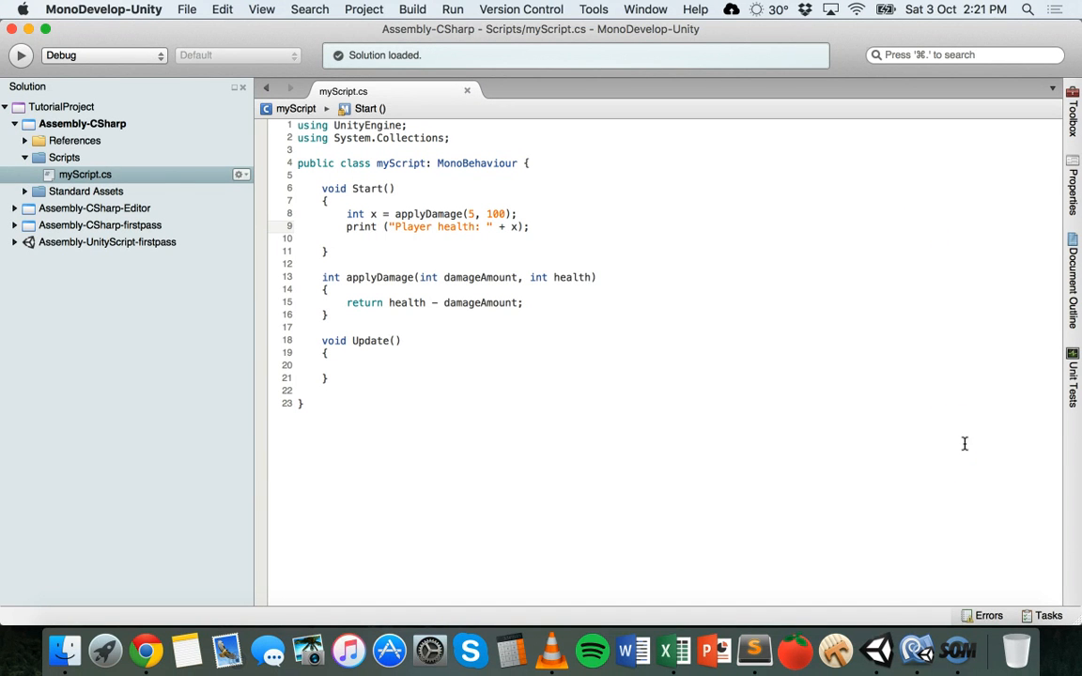